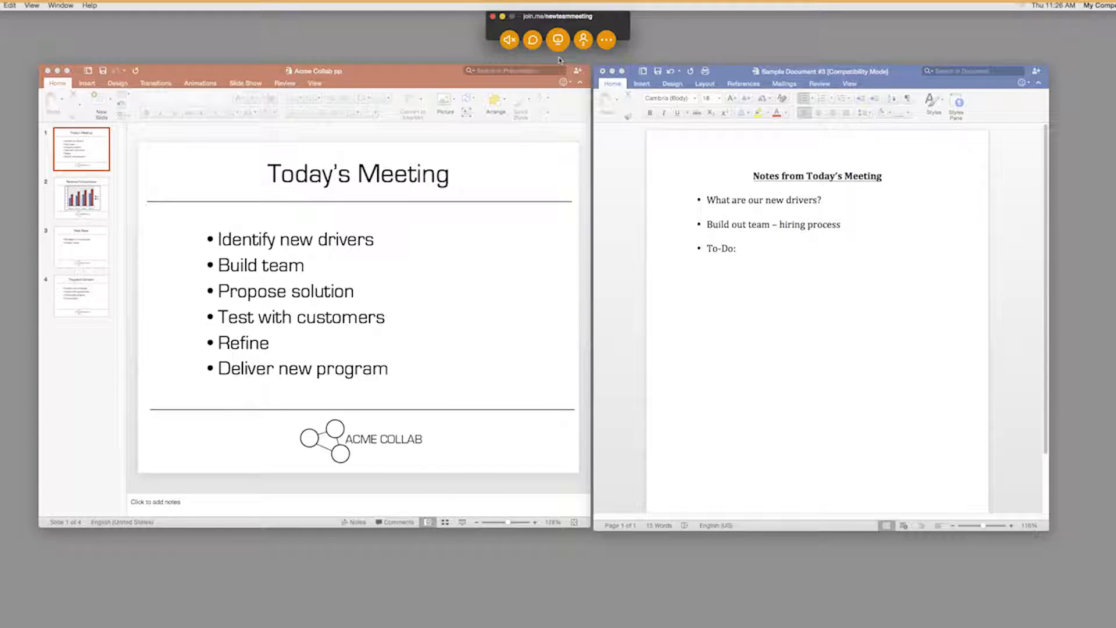
Bring up the meeting window and start sharing the whole screen with attendees
{"action": "left_click", "coordinate": [557, 39]}
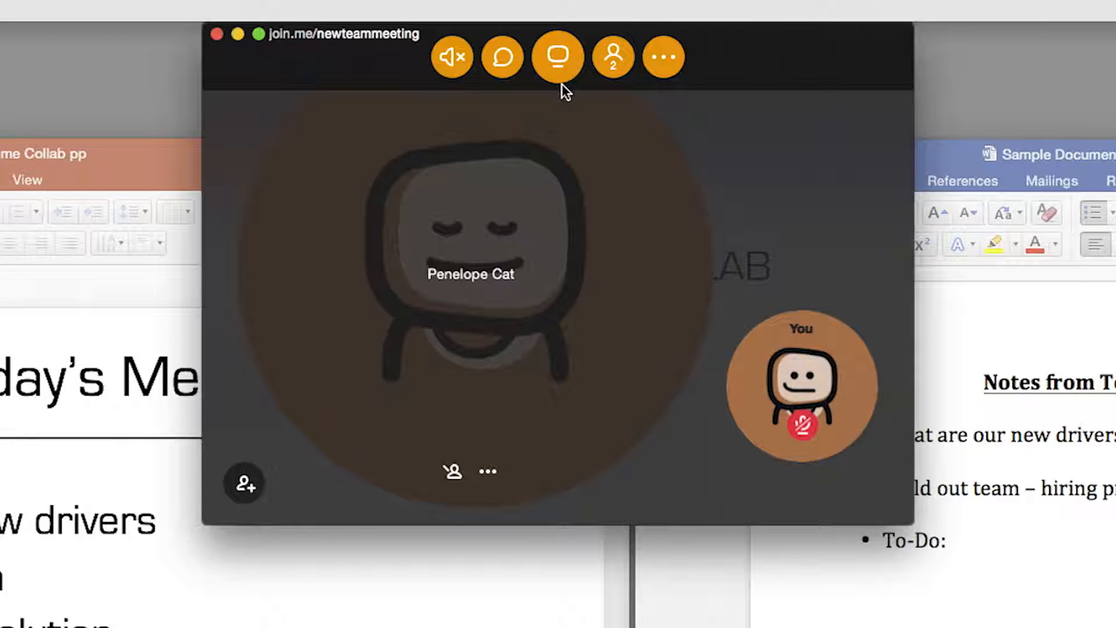
{"action": "left_click", "coordinate": [557, 57]}
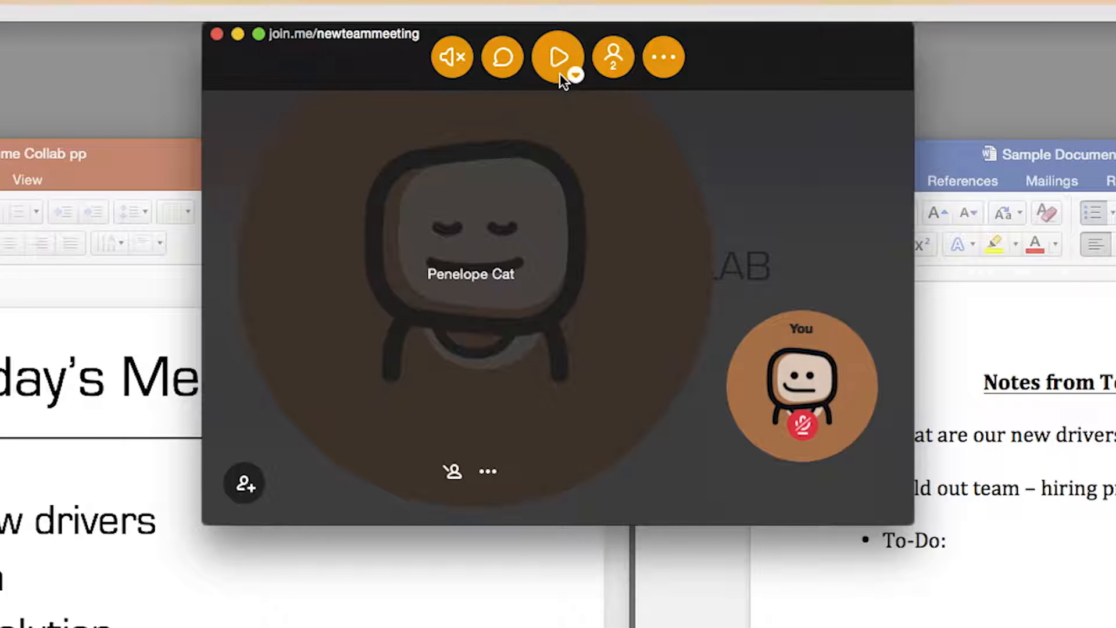
{"action": "left_click", "coordinate": [558, 58]}
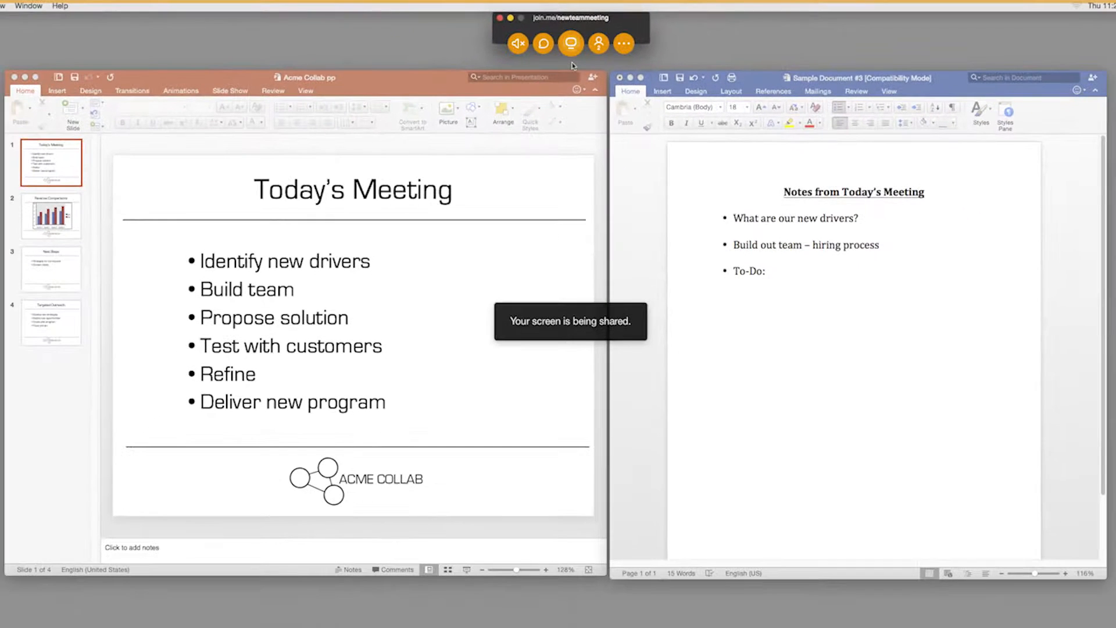
Pause the screen share from the Share button's pause control
{"action": "left_click", "coordinate": [570, 43]}
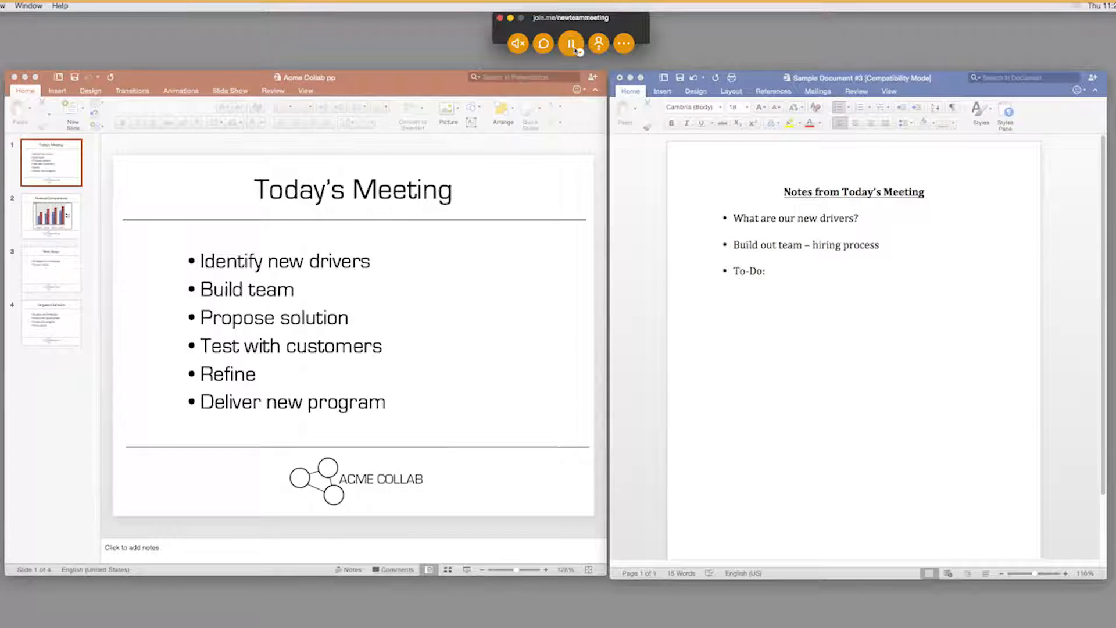
{"action": "left_click", "coordinate": [570, 43]}
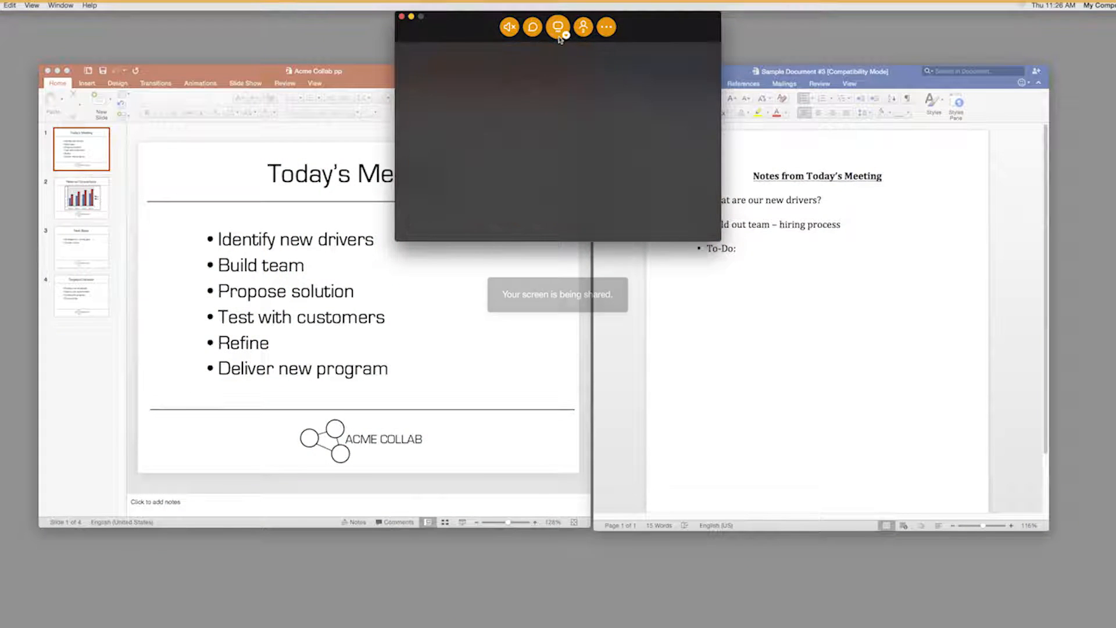
Resume the paused screen share so attendees see the screen again
{"action": "left_click", "coordinate": [559, 27]}
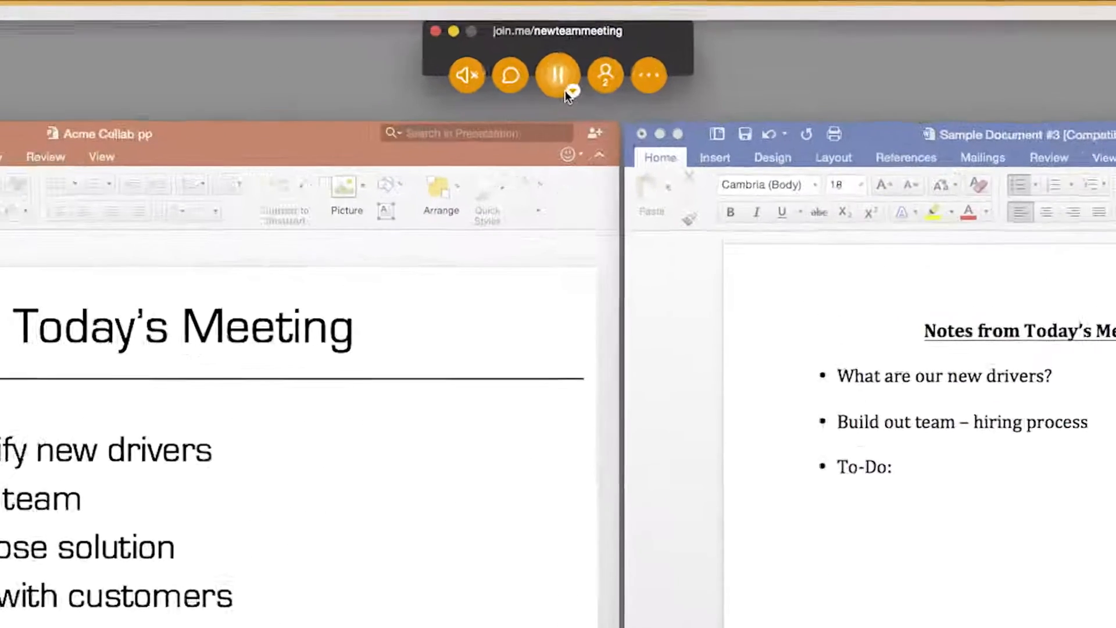
Switch from whole-screen sharing to 'Share window...' for the presentation window
{"action": "left_click", "coordinate": [557, 74]}
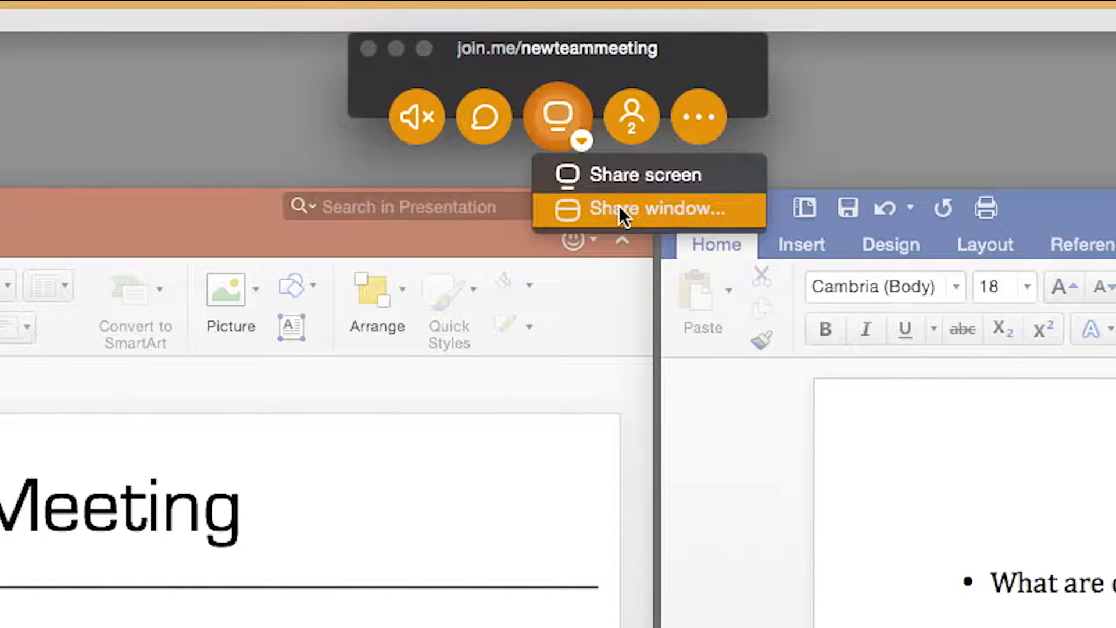
{"action": "left_click", "coordinate": [646, 208]}
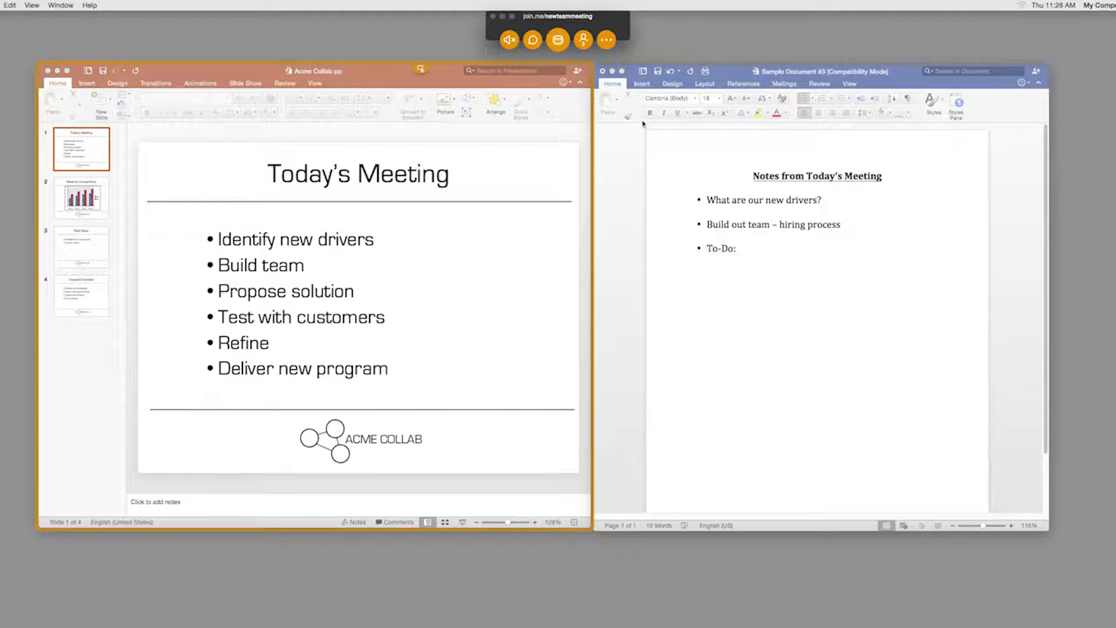
Add 'Create Q2 plan' after 'To-Do:' in the Word meeting notes
{"action": "type", "text": "Cr"}
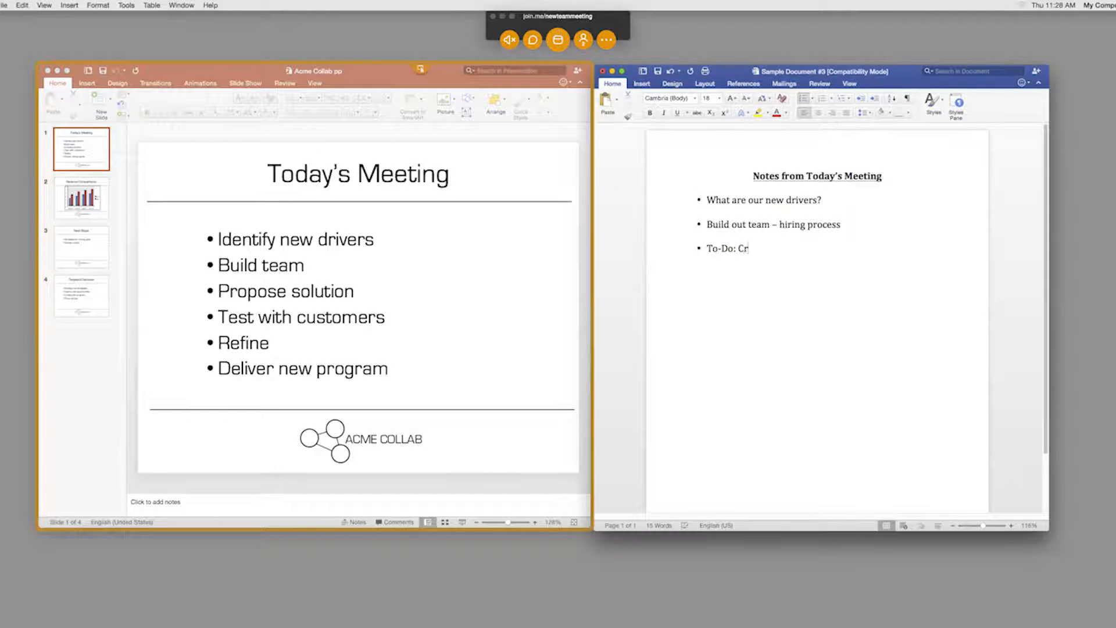
{"action": "type", "text": "eate Q"}
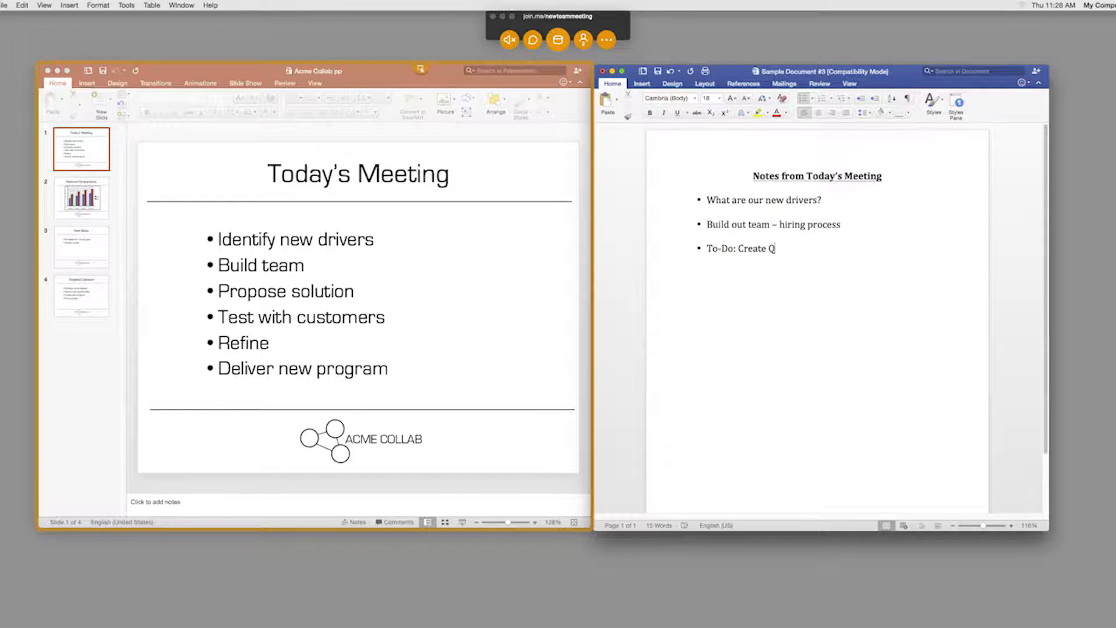
{"action": "type", "text": "2 plan"}
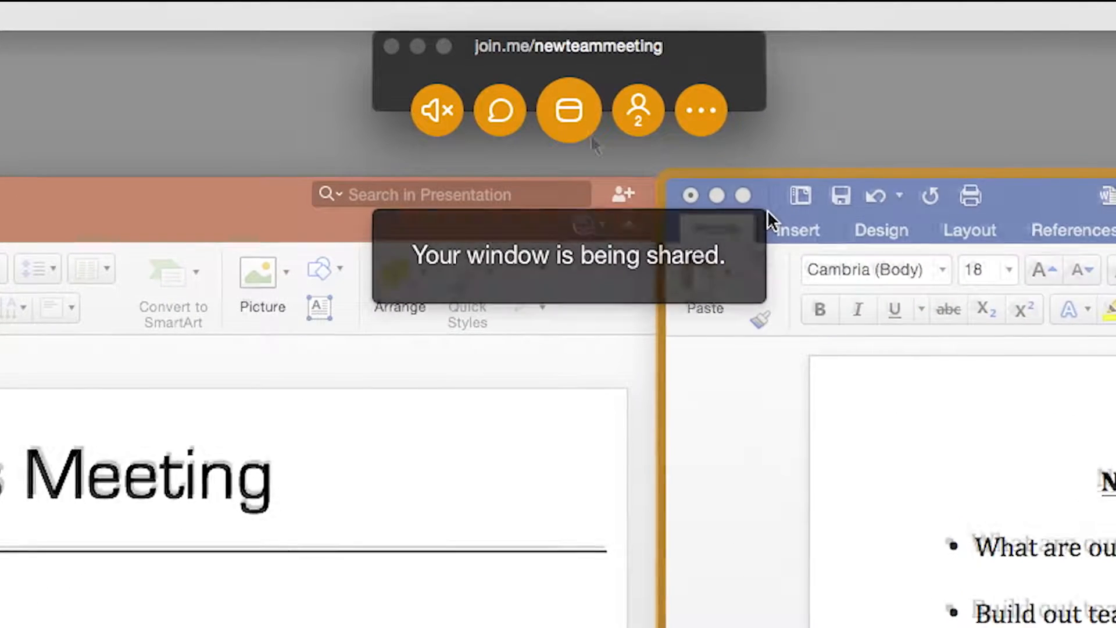
Switch the share back from the Word window to the whole screen
{"action": "left_click", "coordinate": [568, 109]}
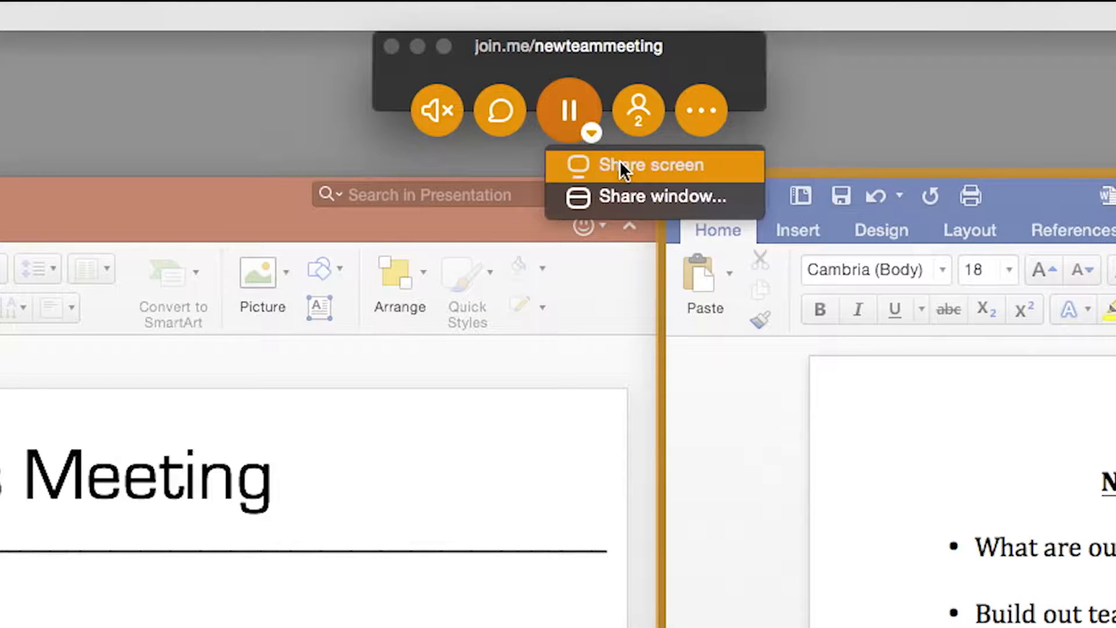
{"action": "left_click", "coordinate": [648, 164]}
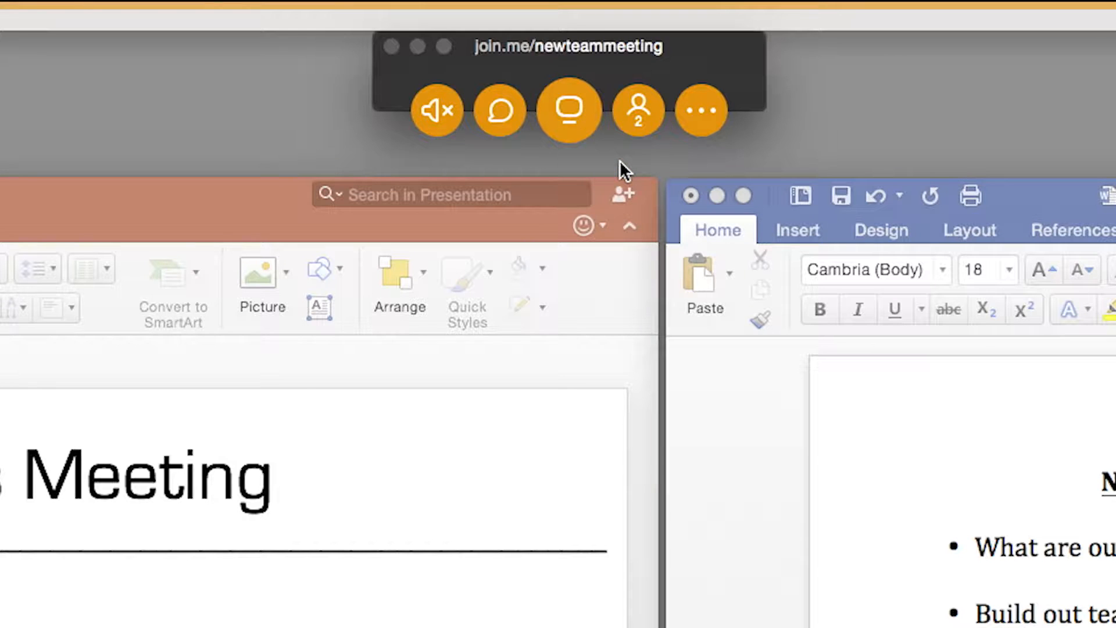